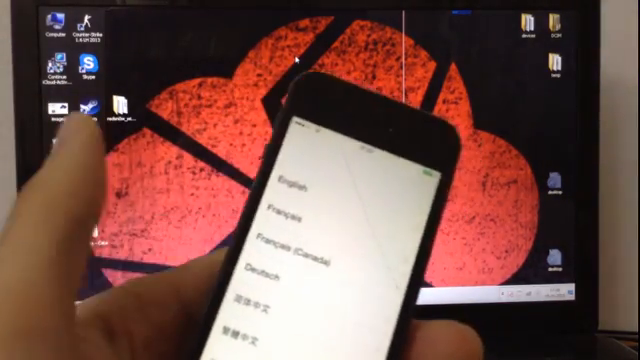
- Choose a setup language on the iPhone and enter the Apple ID sign-in text
left_click(290, 185)
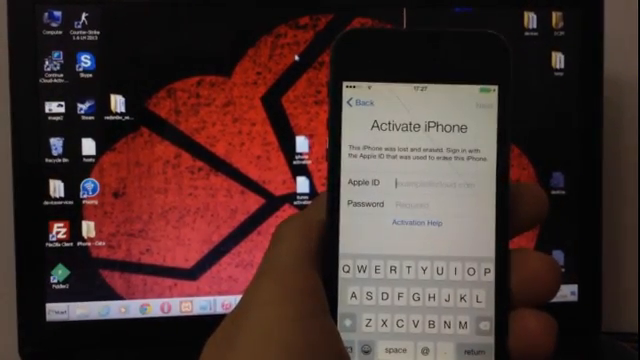
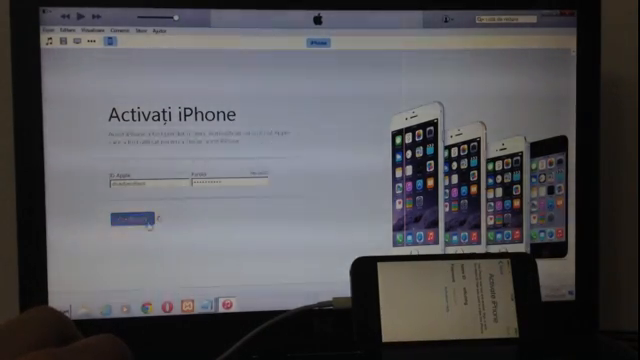
- Submit the Apple ID activation sign-in twice, then retype the password in the Parola field
left_click(131, 220)
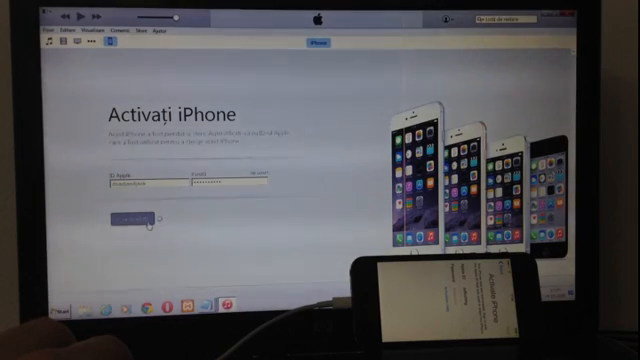
left_click(133, 215)
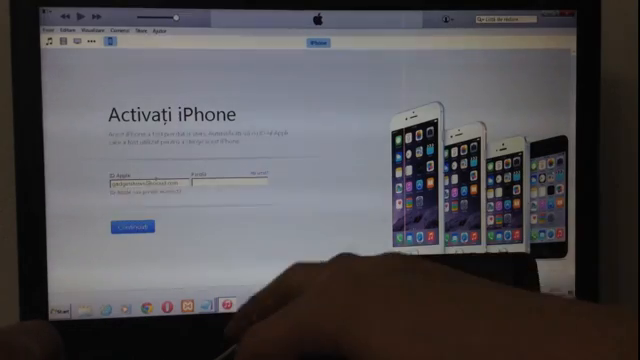
type("password")
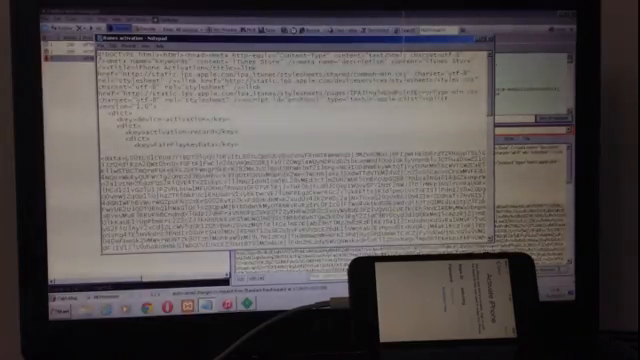
- Select all of the captured iTunes activation response text
key("ctrl+a")
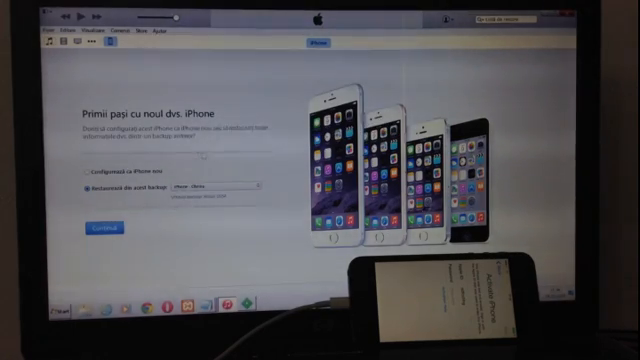
- Continue with 'Restaurează din acest backup' selected on the new-iPhone page
left_click(91, 172)
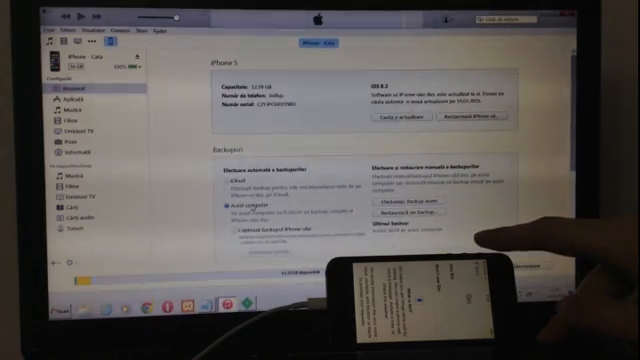
mouse_move(520, 240)
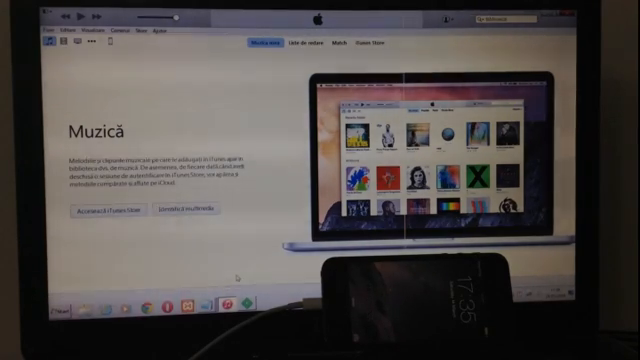
- Open the iPhone device pages and switch to its Summary page
left_click(25, 311)
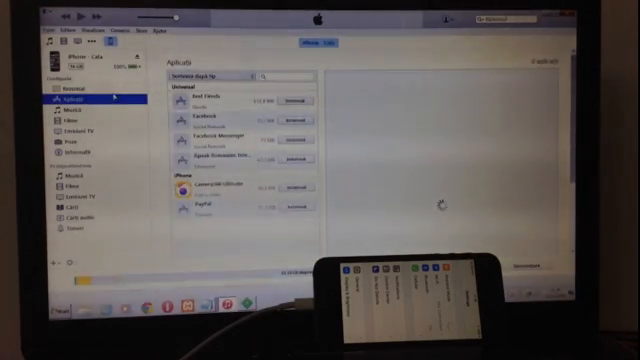
left_click(62, 88)
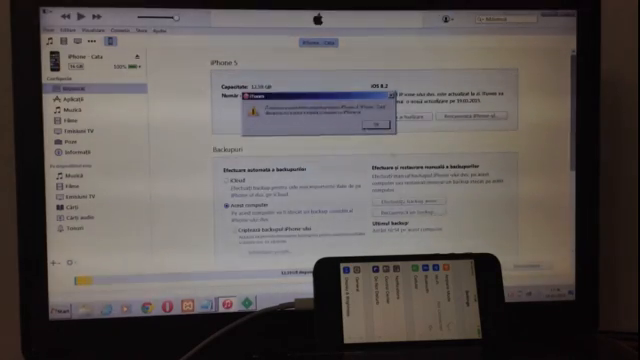
left_click(375, 119)
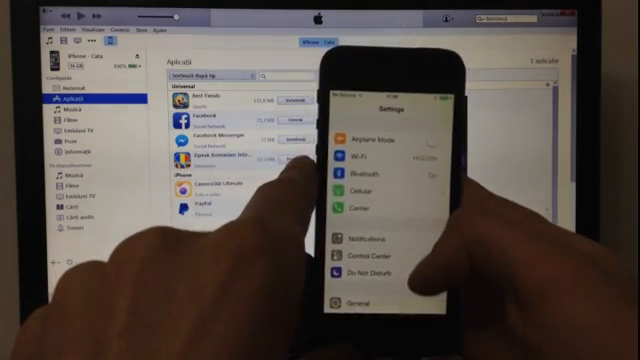
- Scroll the iPhone Settings list down toward Carrier
scroll("down", 3)
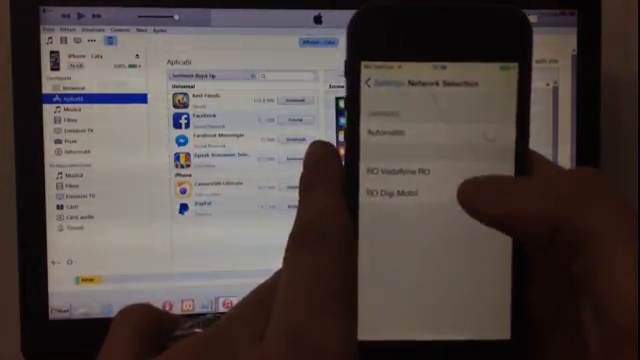
- Switch off Automatic network selection and pick a carrier like RO Vodafone
left_click(408, 192)
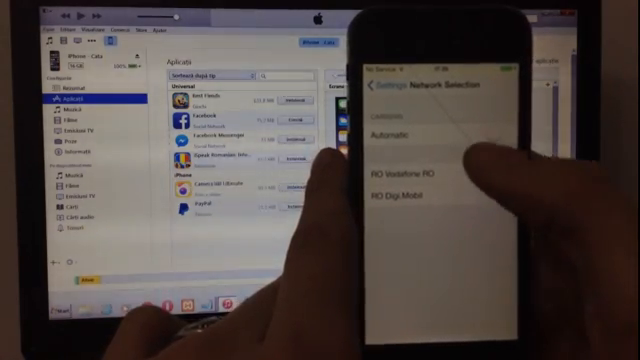
left_click(495, 134)
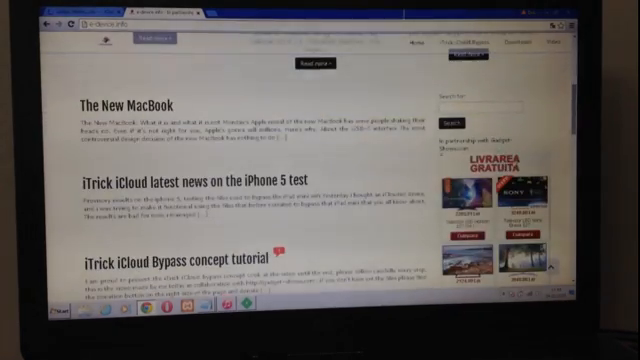
- Scroll down and back up through the iTrick iCloud bypass blog posts
scroll("down", 3)
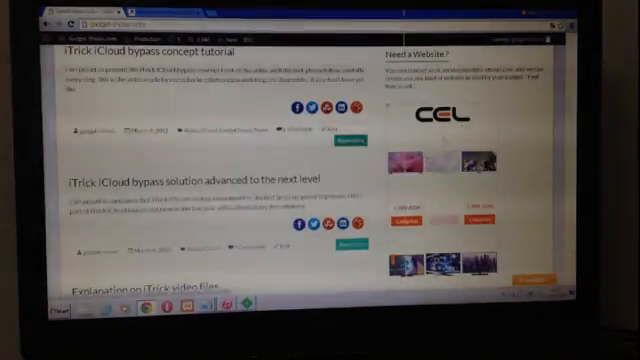
scroll("up", 3)
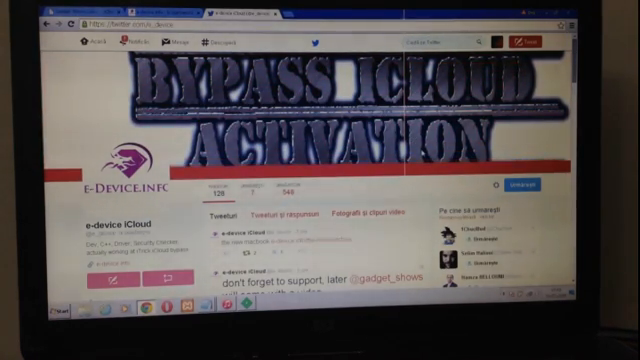
- Scroll down the e-device iCloud Twitter profile's tweets
scroll("down", 3)
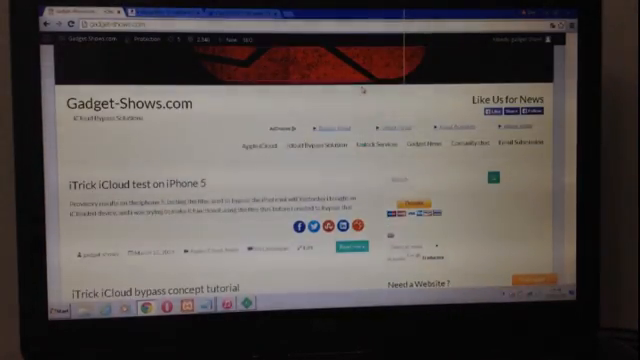
- Scroll down through Gadget-Shows.com's iTrick iCloud bypass posts
scroll("down", 3)
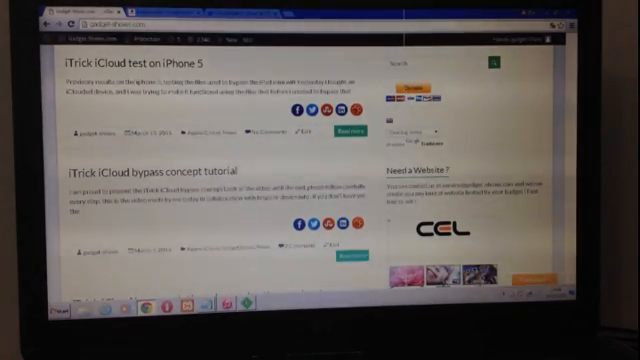
scroll("down", 3)
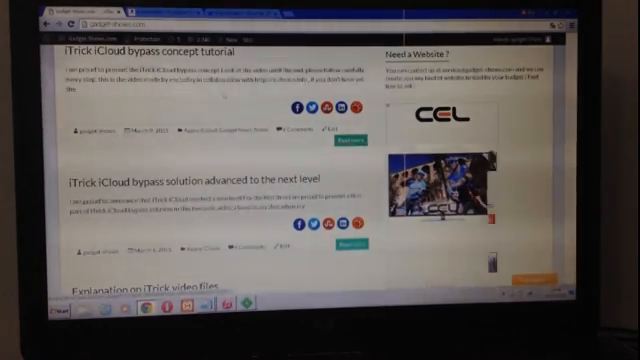
scroll("down", 3)
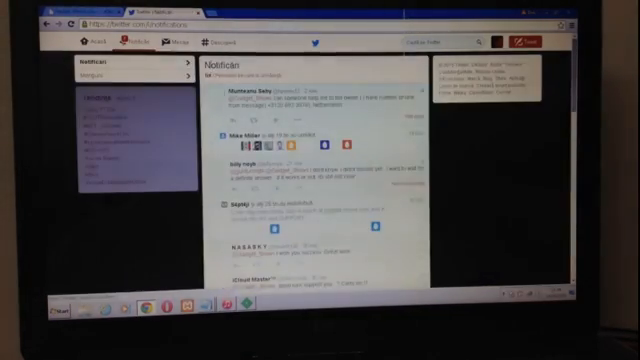
- Scroll down Twitter Notifications to see more replies and mentions about iCloud support and iTunes
scroll("down", 3)
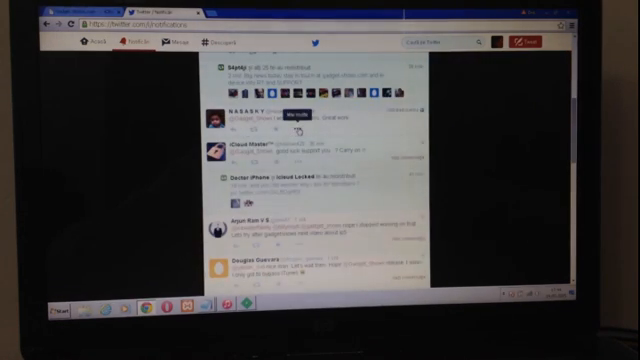